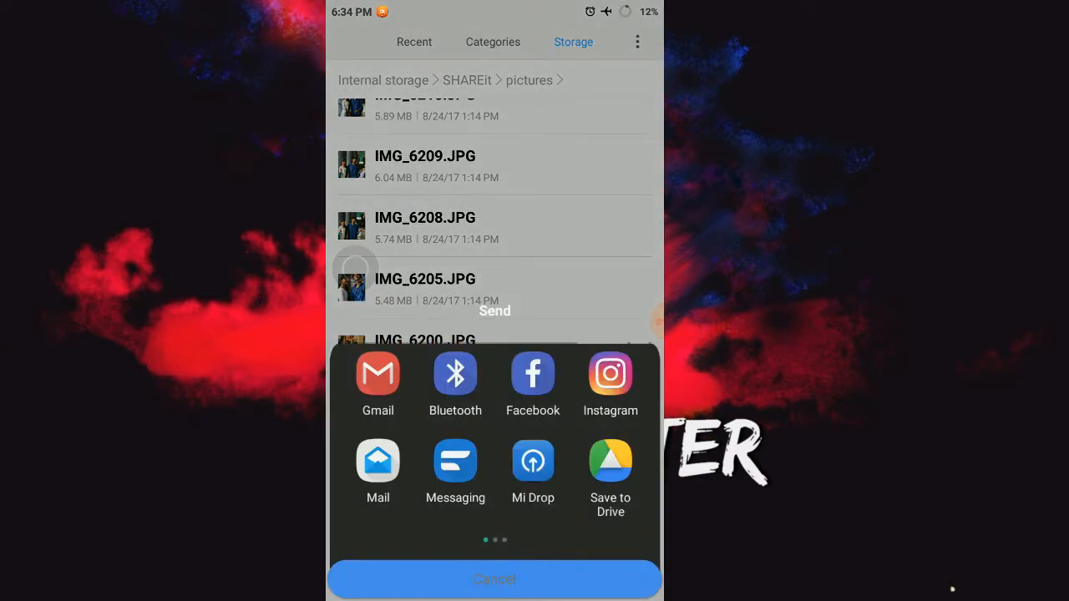
Share the picture from File Manager to WhatsApp via the Send sheet
scroll(left, 3)
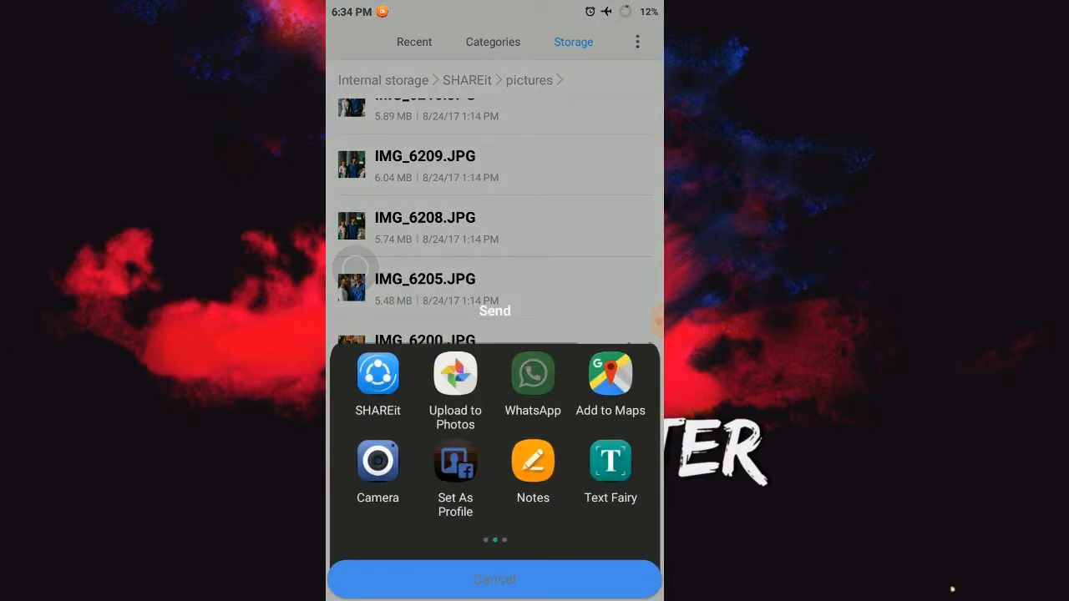
click(533, 374)
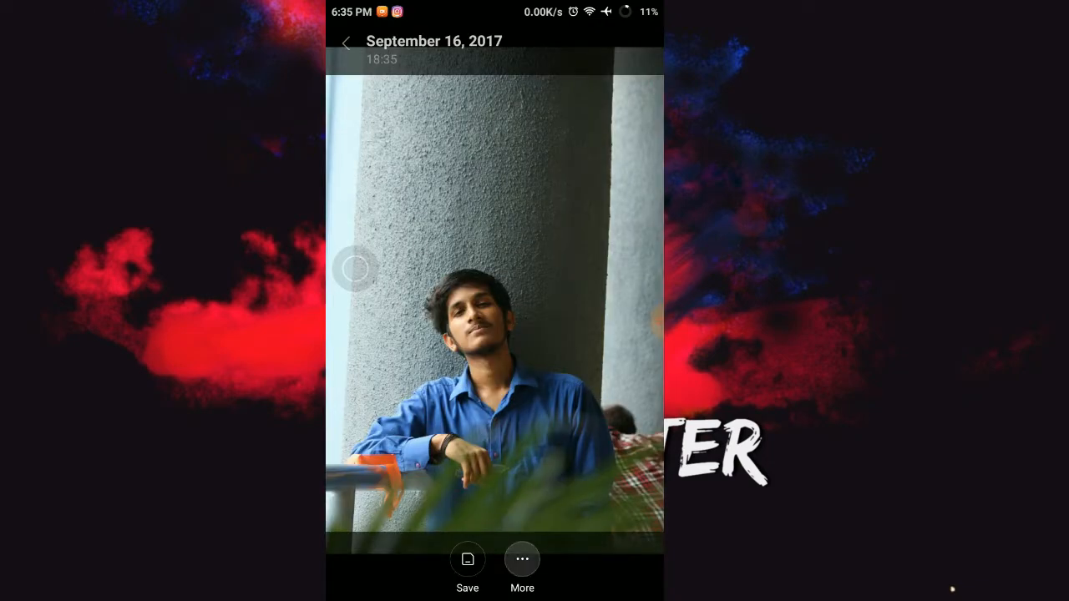
View the shared photo's details (164 KB, 853x1280 px), then leave the viewer for the home screen
click(522, 560)
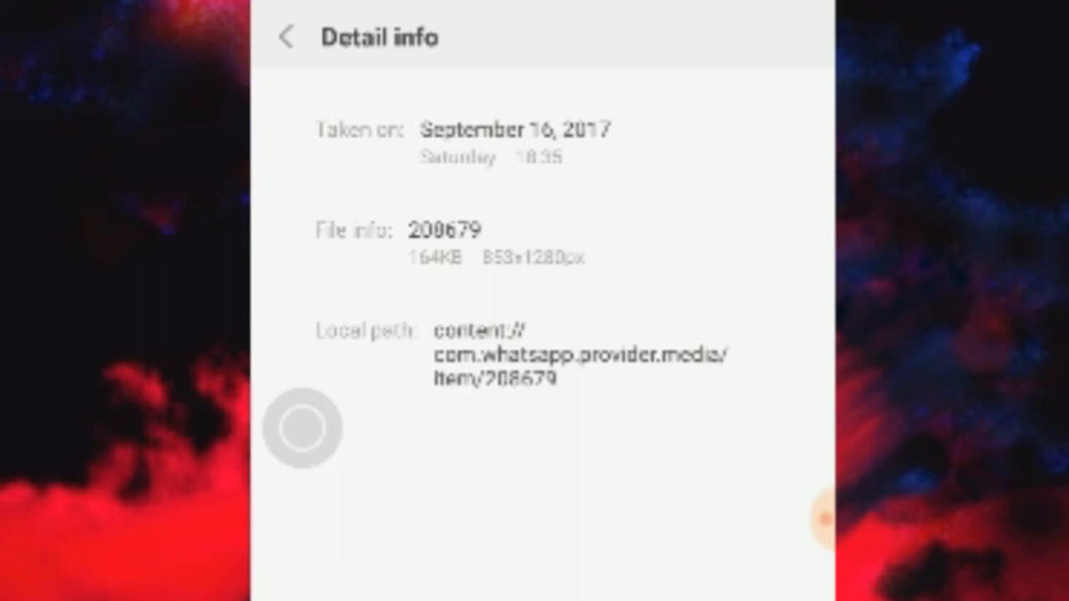
click(287, 37)
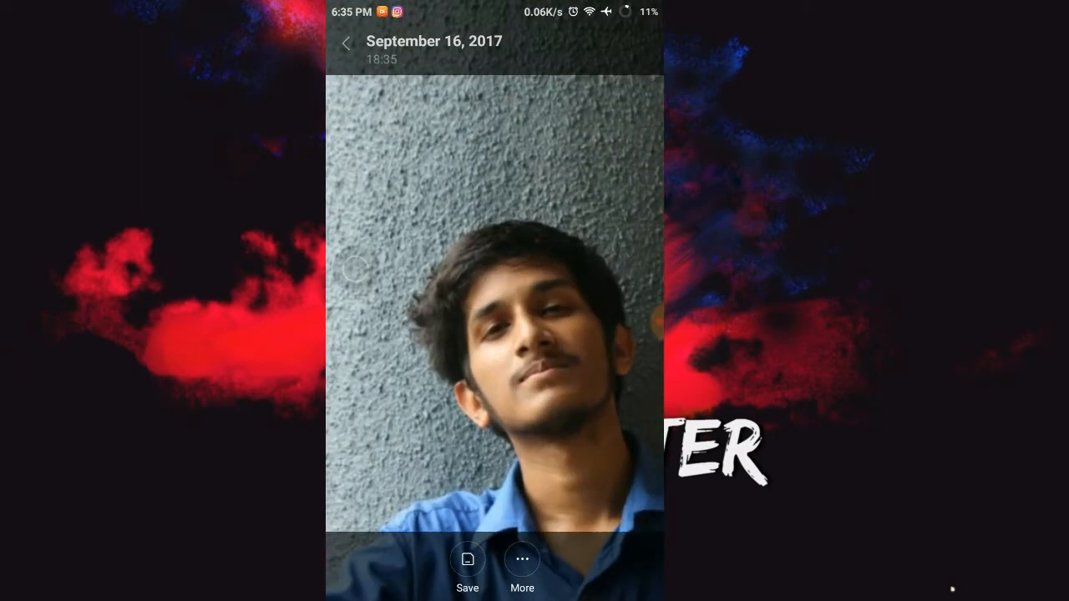
click(344, 44)
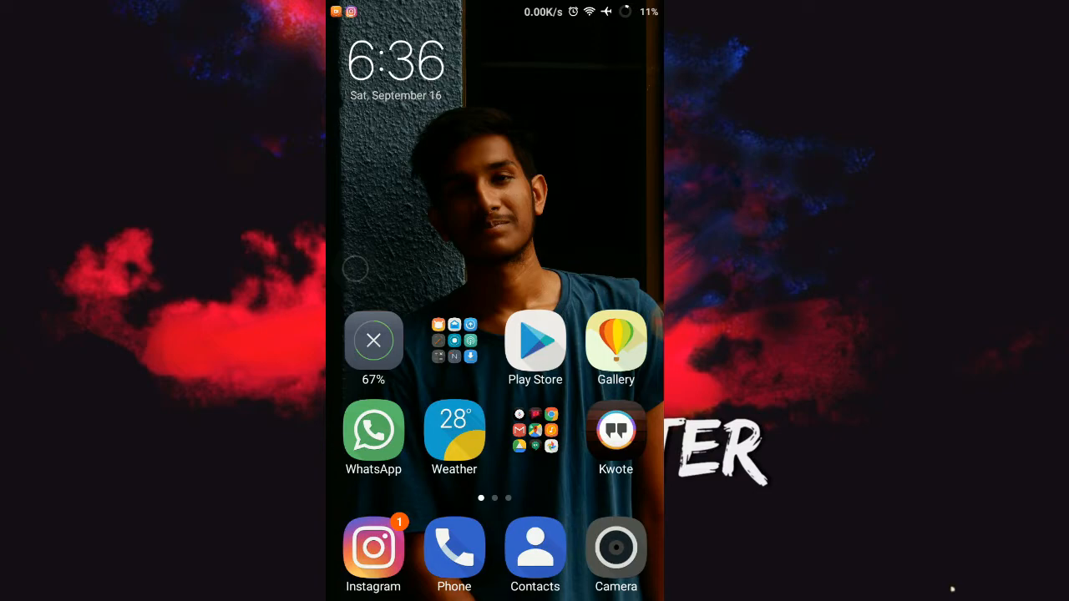
In the WhatsApp chat, start a Document attachment and browse other docs in the file picker
click(374, 431)
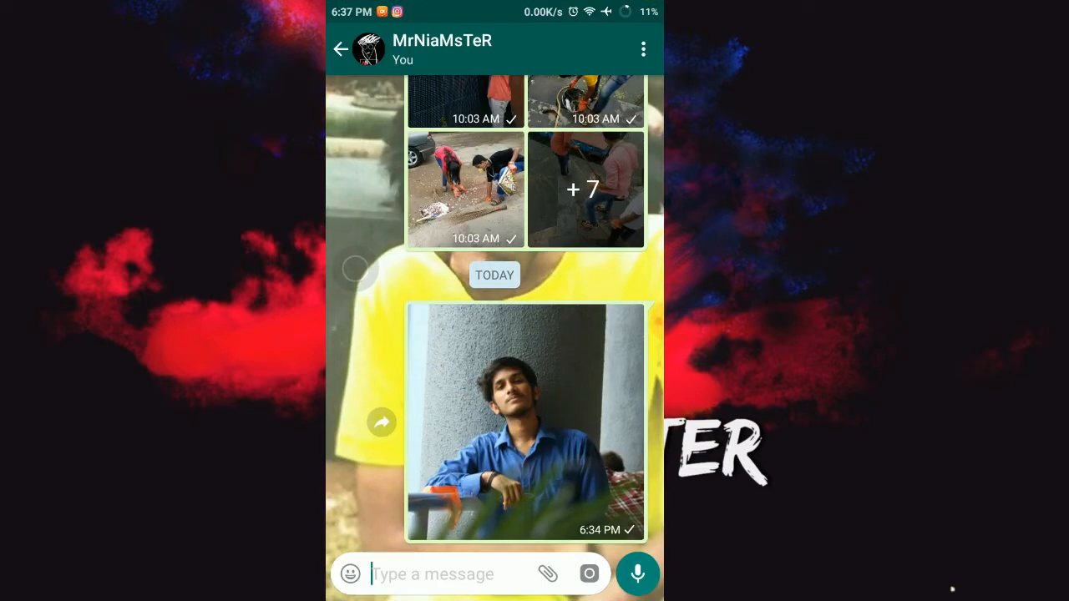
click(555, 575)
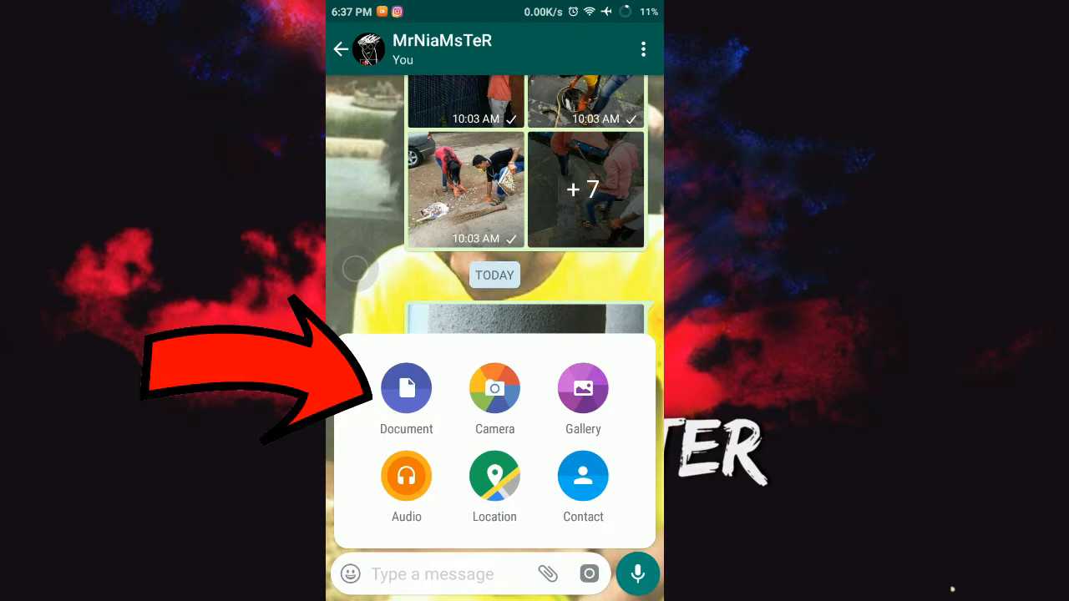
click(405, 387)
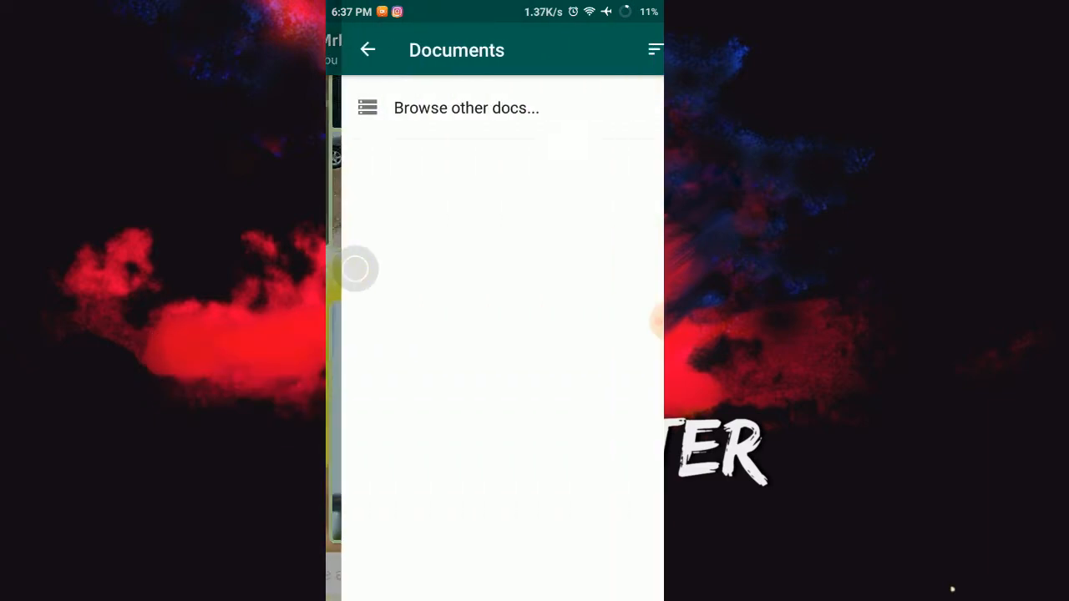
click(451, 107)
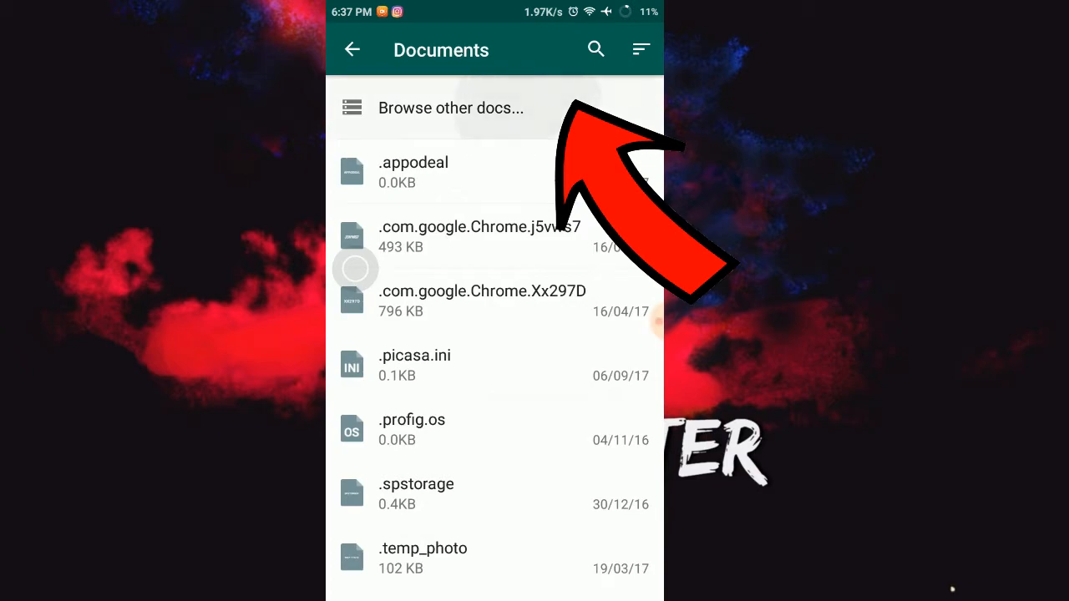
click(451, 107)
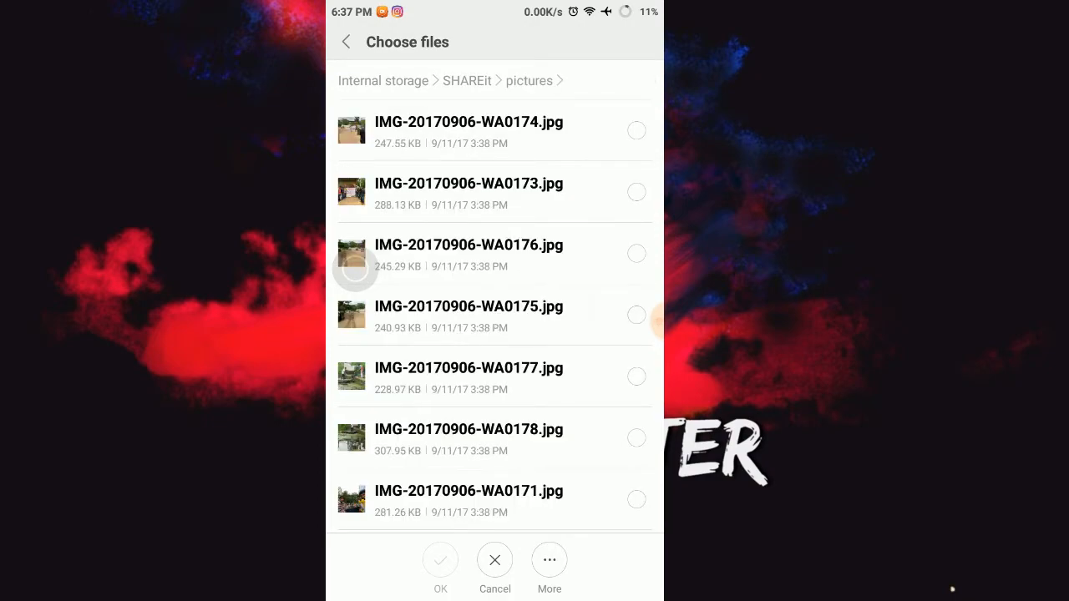
Select the 7.03 MB IMG_6195.JPG from the SHAREit pictures folder
scroll(down, 3)
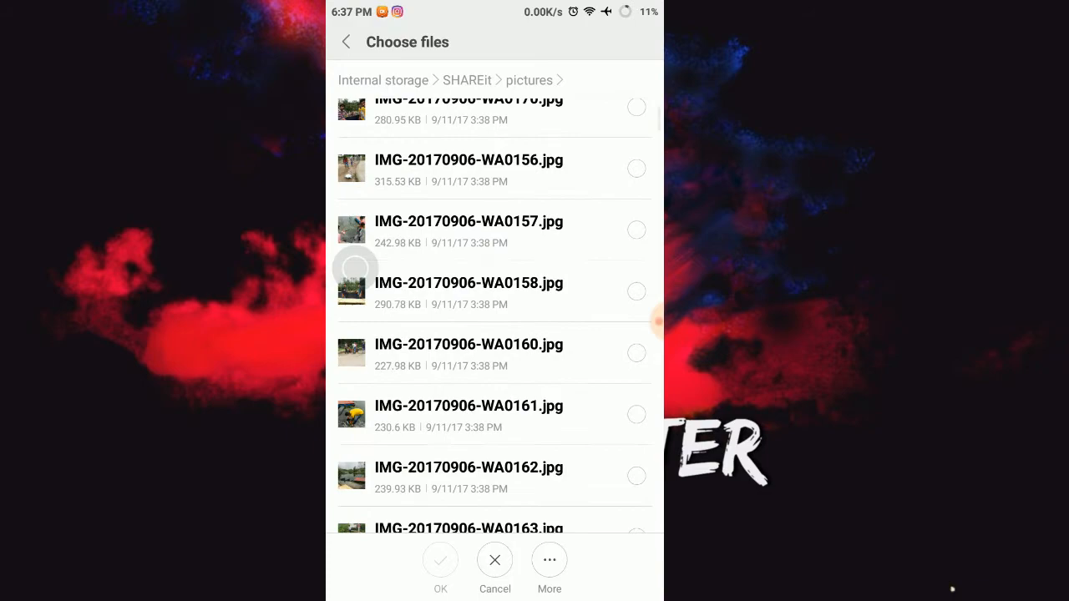
scroll(up, 3)
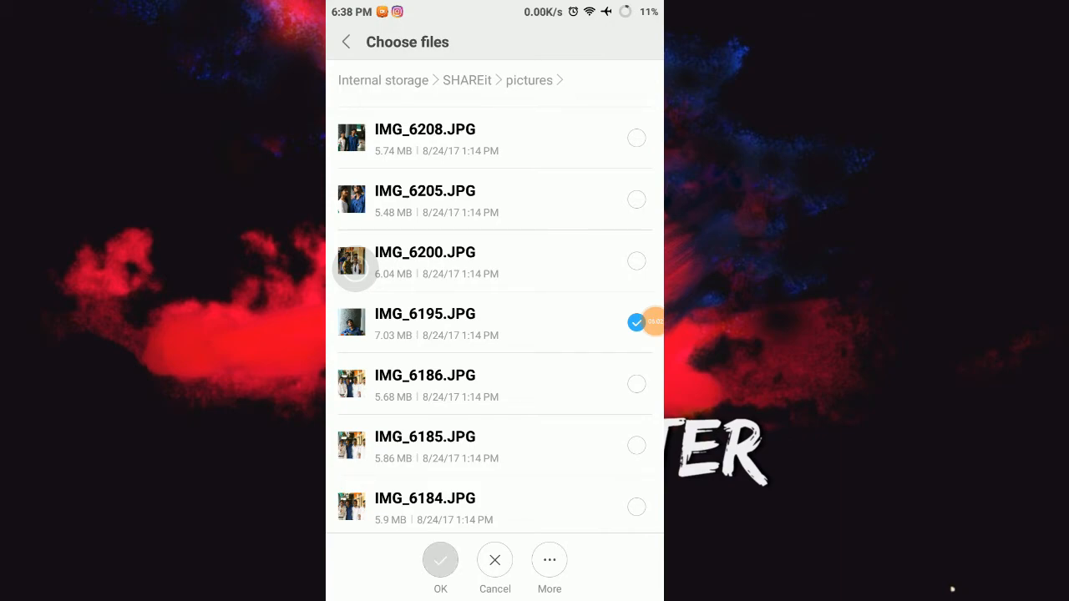
click(441, 560)
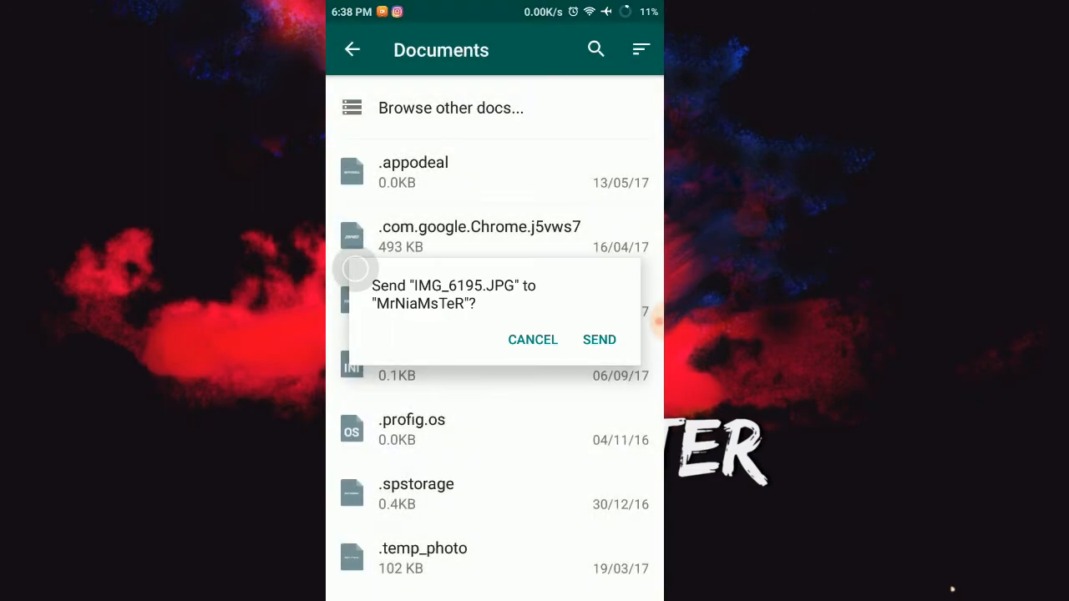
click(599, 341)
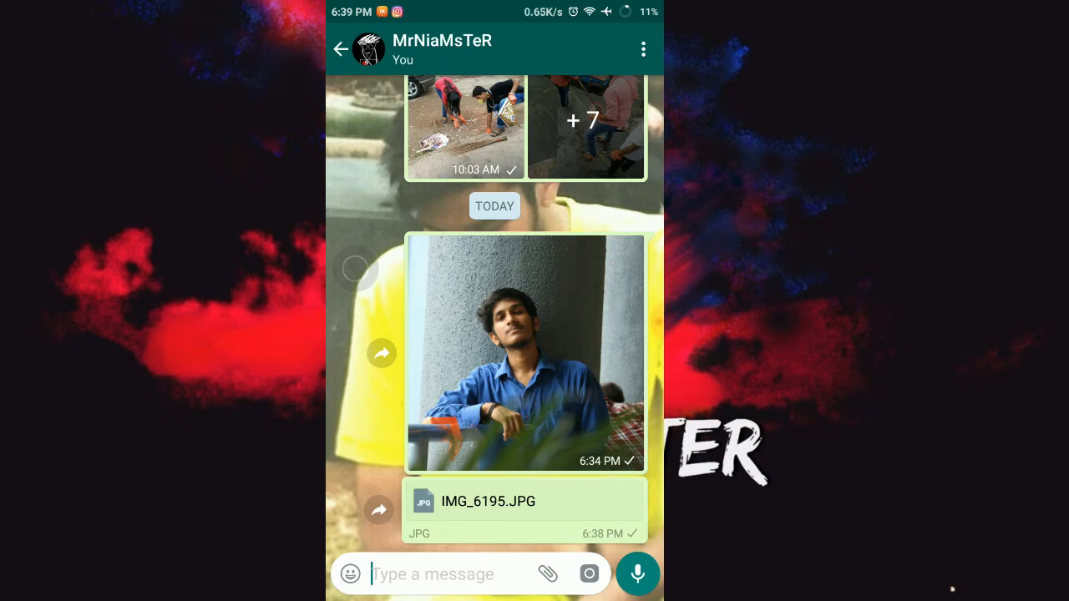
click(525, 354)
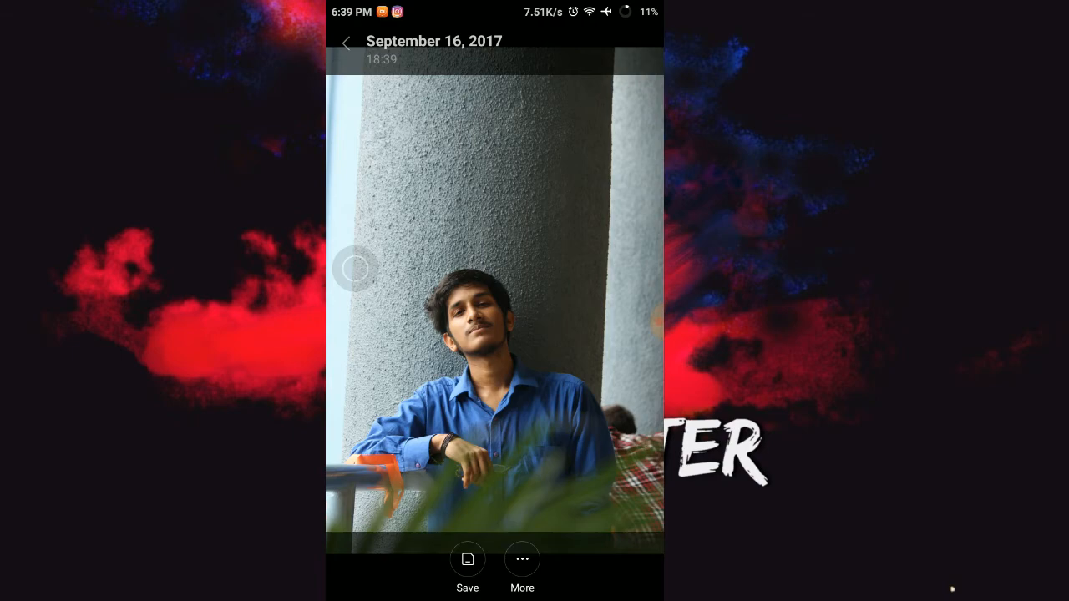
click(345, 43)
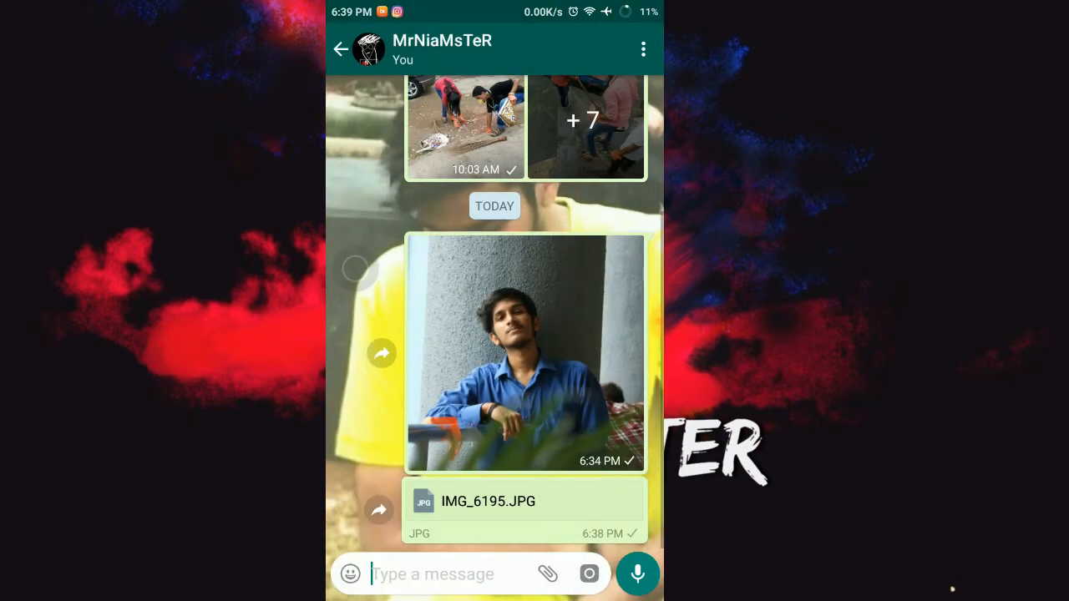
View the sent document as a photo and show its details: 7.03 MB at 5184x3456 px
click(524, 502)
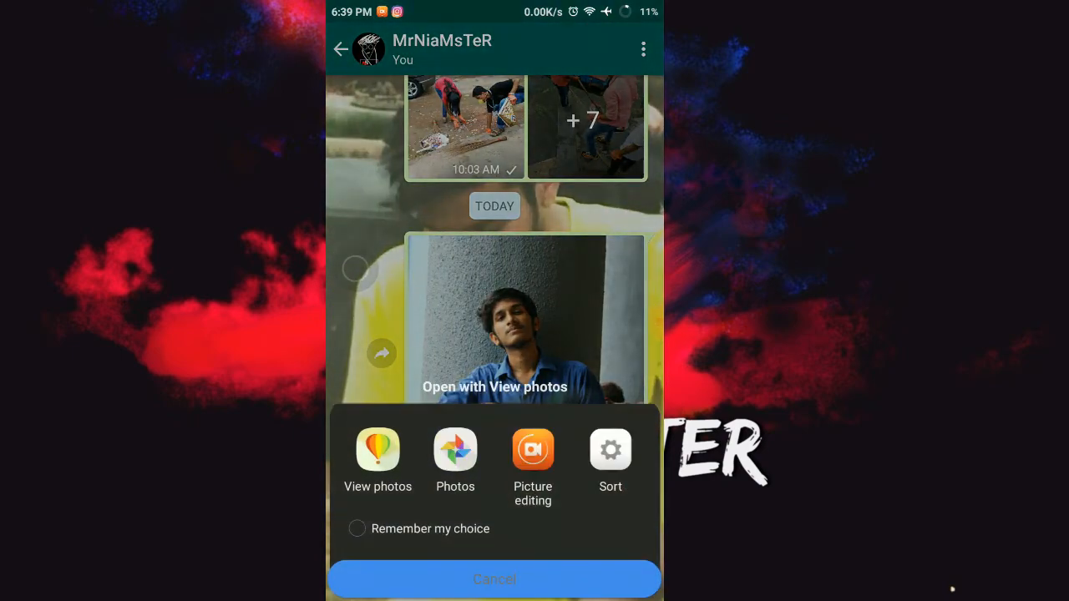
click(377, 449)
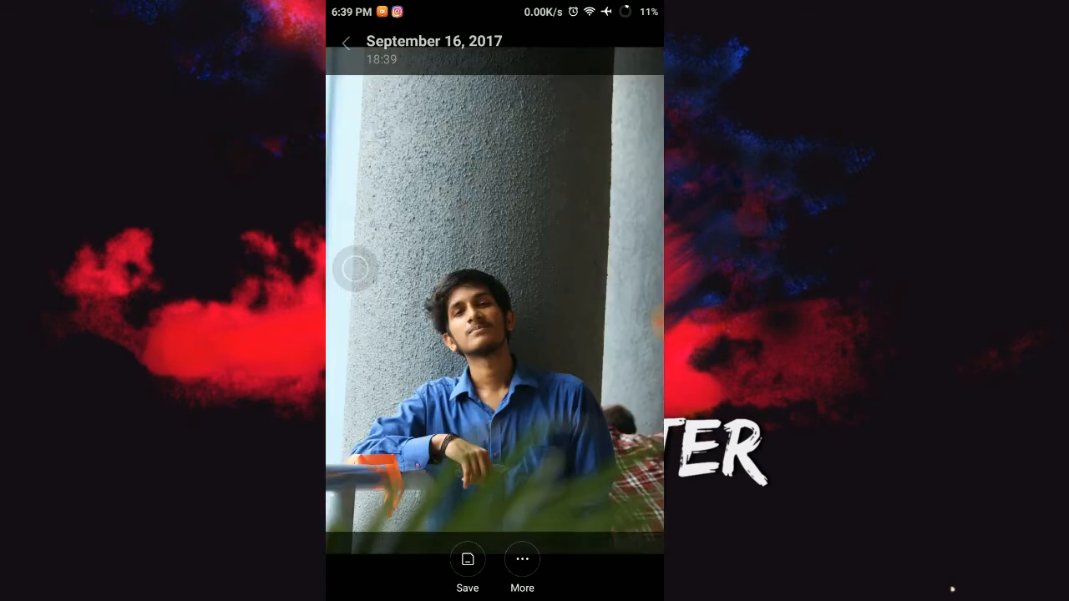
click(521, 568)
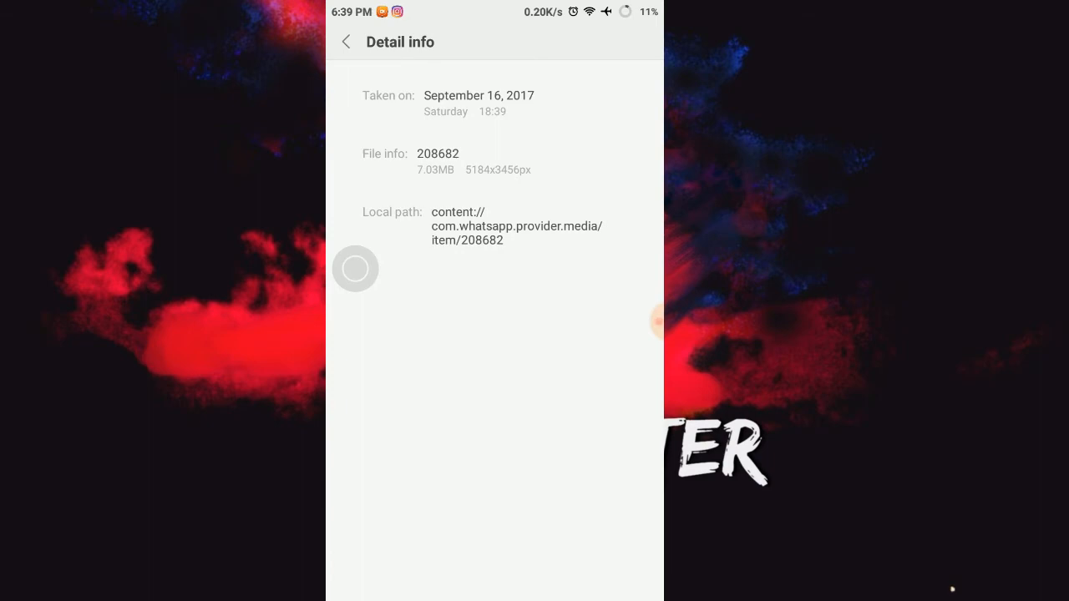